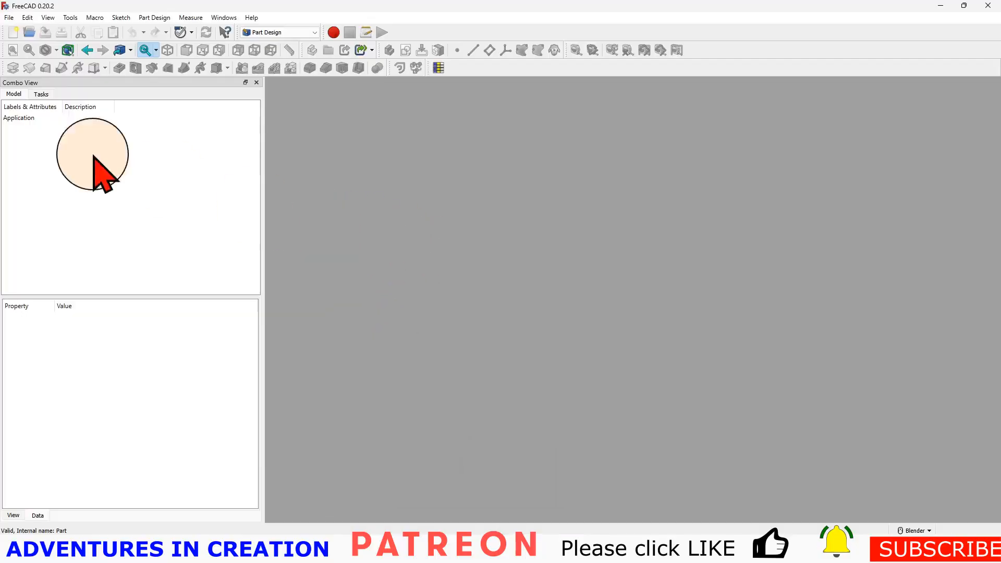
- Create a new, empty FreeCAD document named Unnamed in Part Design
left_click_drag(93, 153, 433, 208)
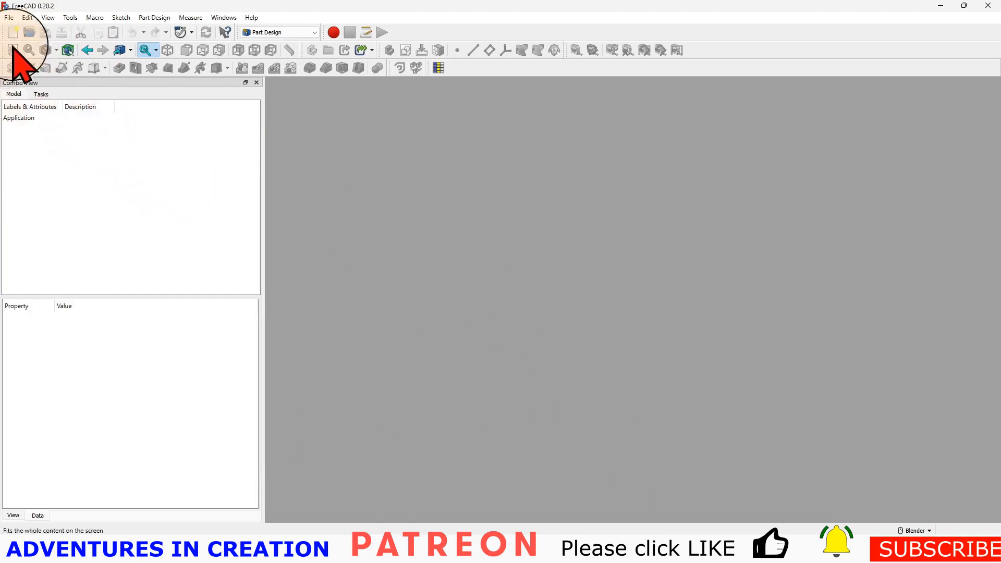
left_click(12, 32)
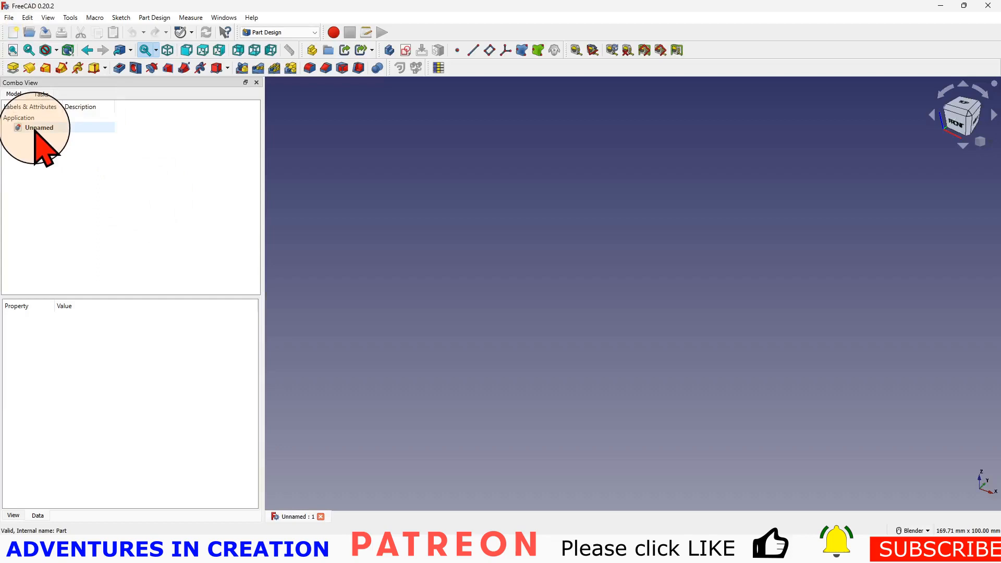
- Save the document as B2B3.FCStd, replacing the existing file
left_click(9, 17)
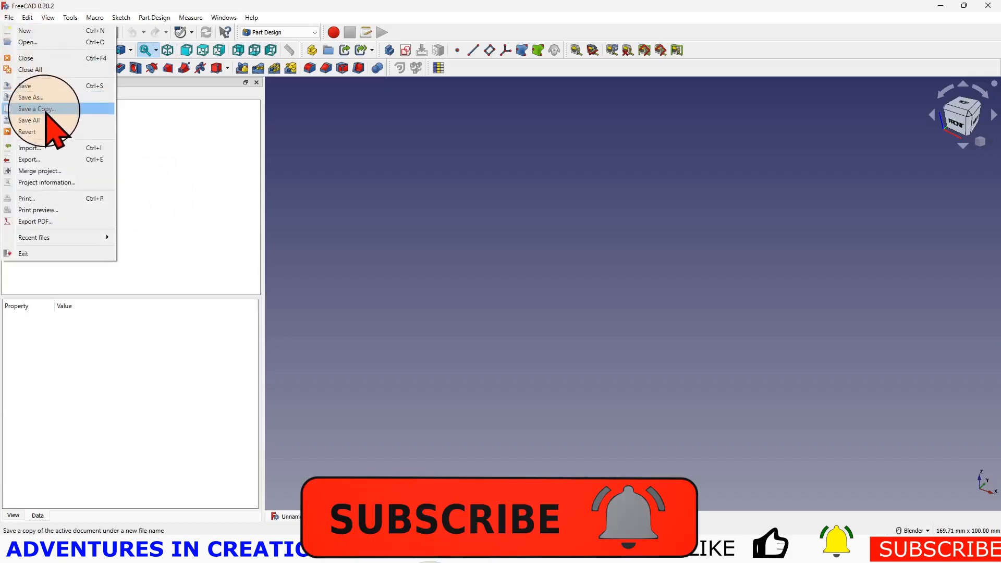
left_click(37, 109)
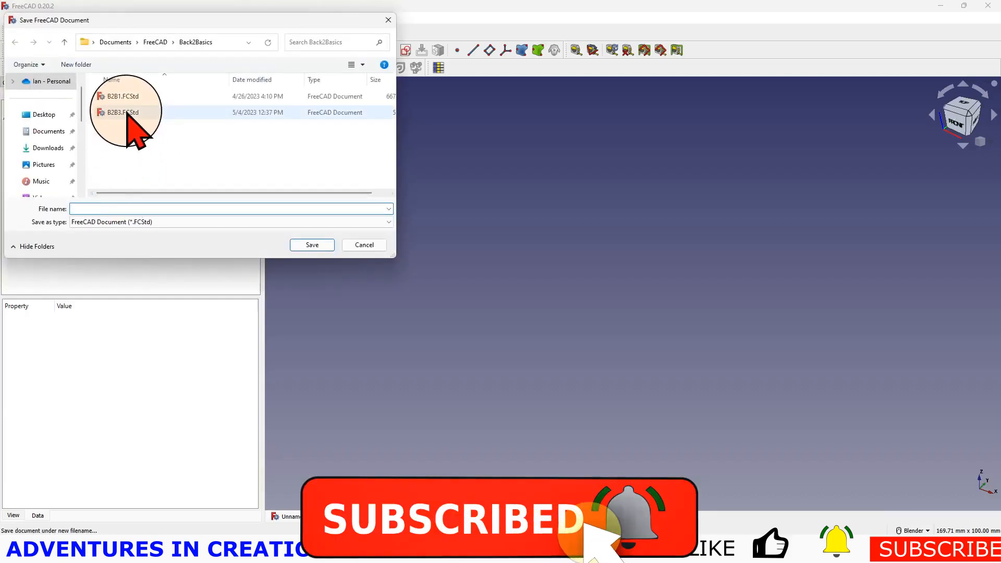
left_click(311, 245)
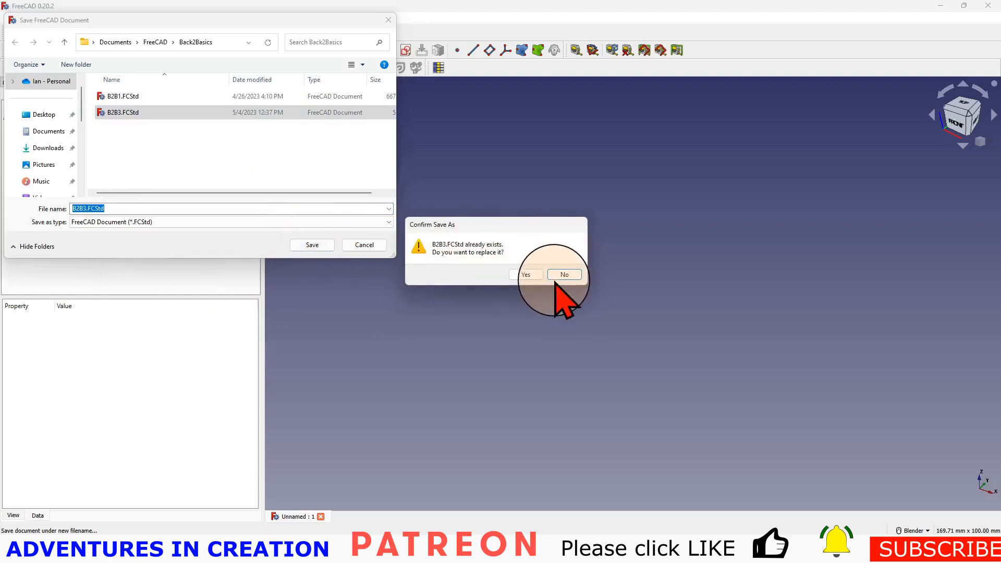
left_click(526, 275)
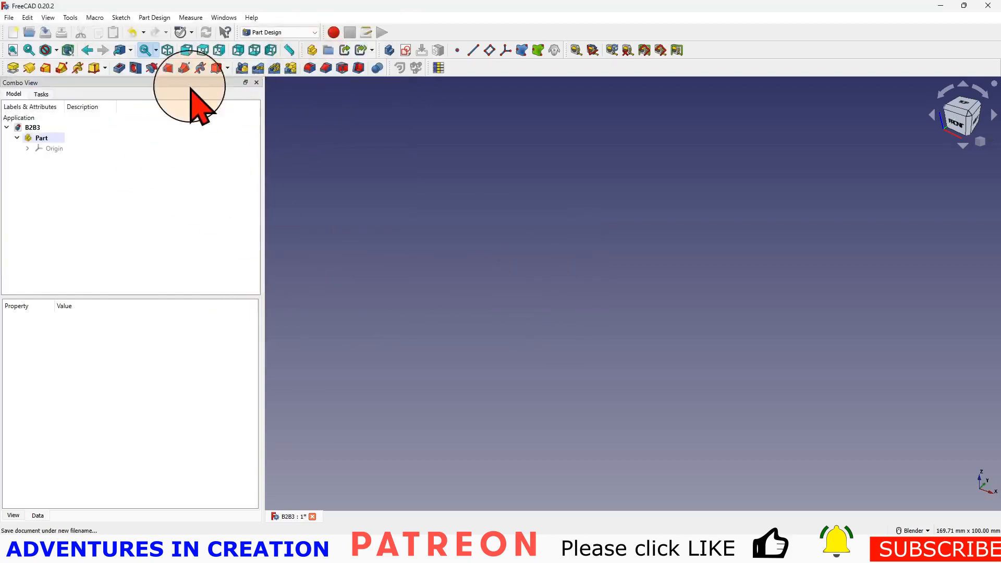
- Create a Body in the Part and a sketch on its XY plane for a centred rectangle
left_click(387, 50)
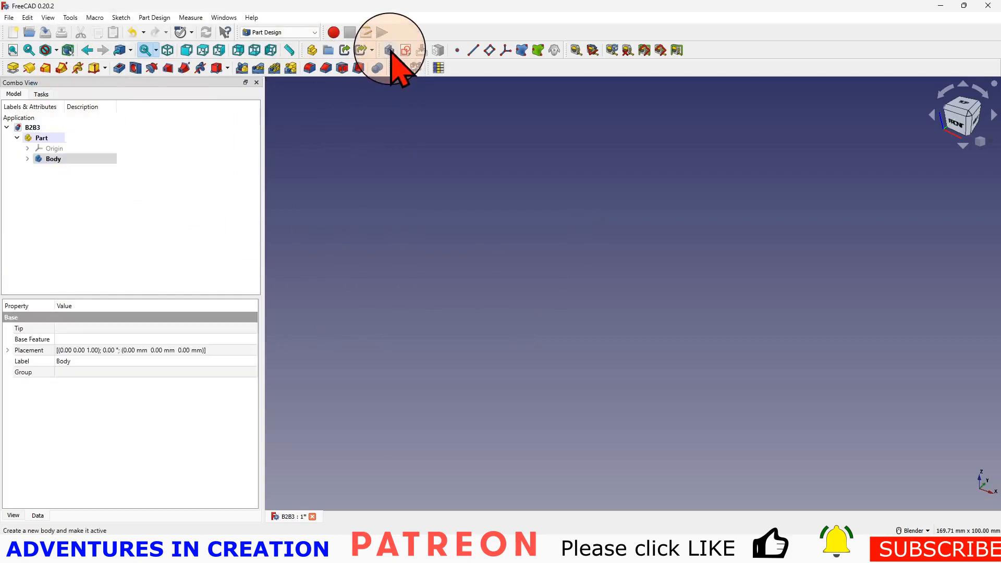
left_click(388, 50)
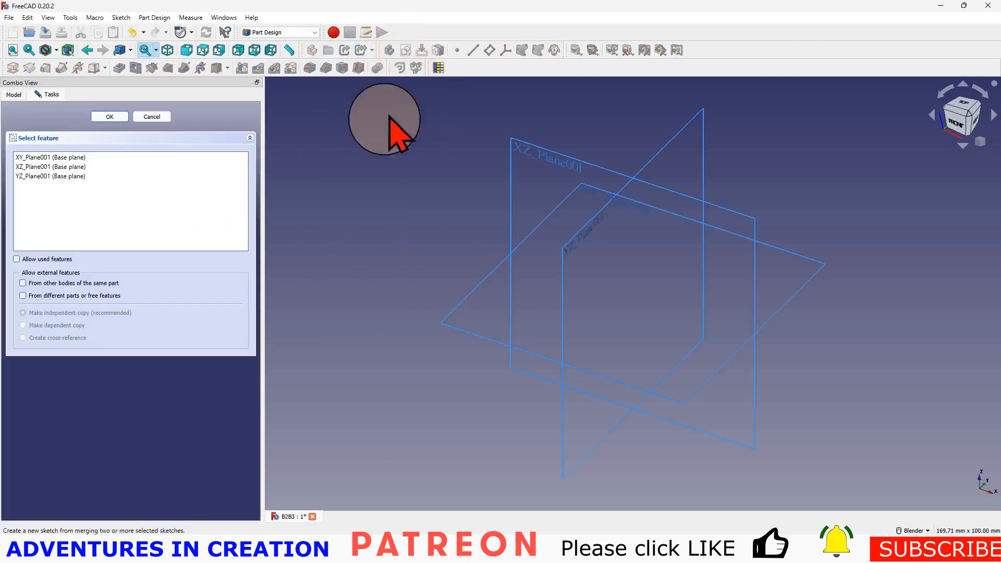
left_click(50, 157)
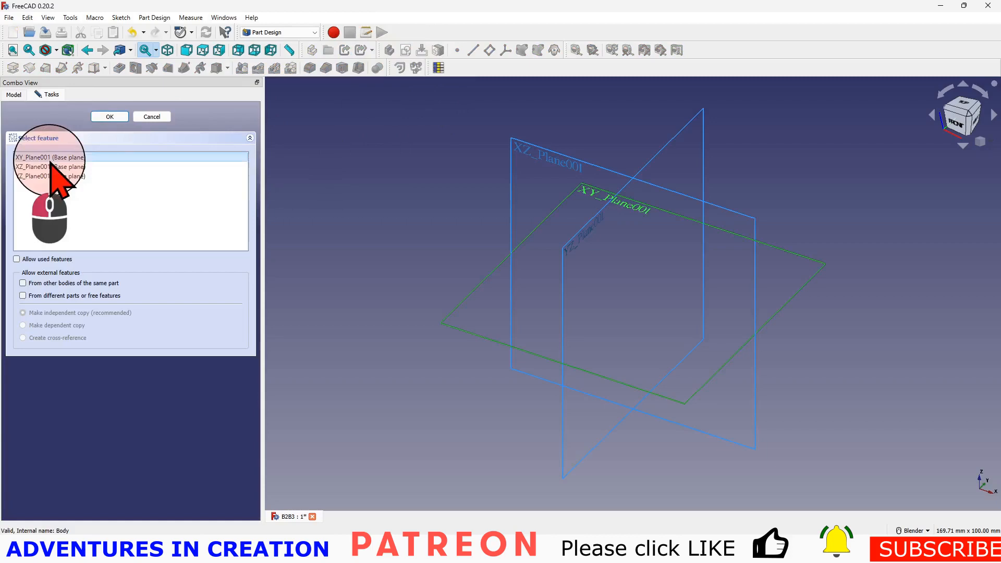
left_click(109, 116)
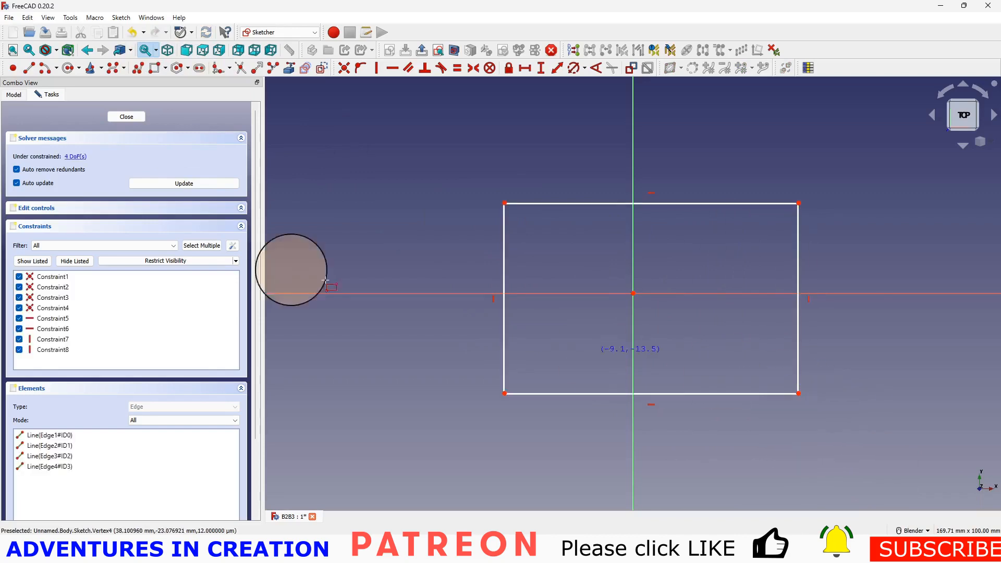
- Pad the rectangle sketch 10 mm into a solid block
left_click(126, 116)
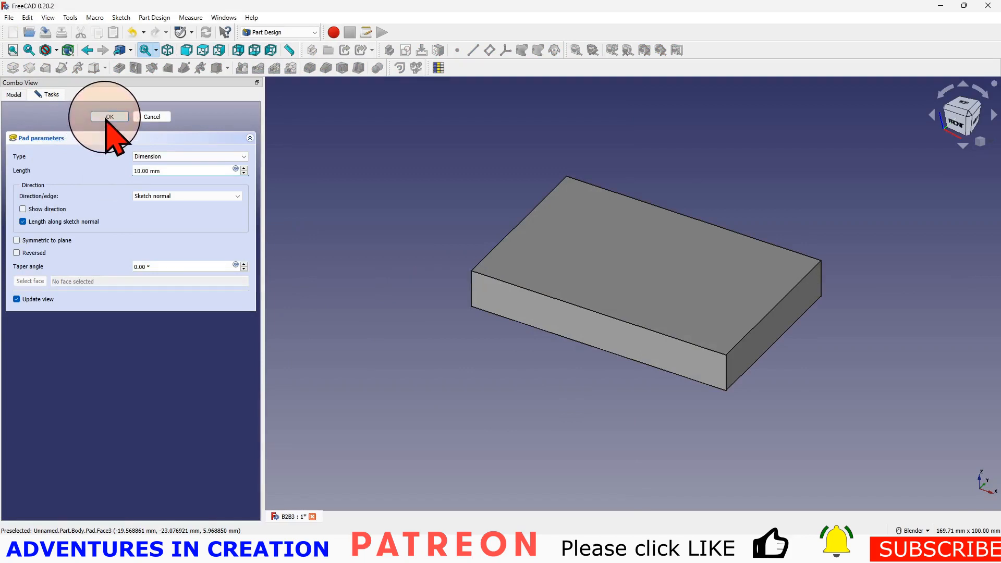
left_click(109, 116)
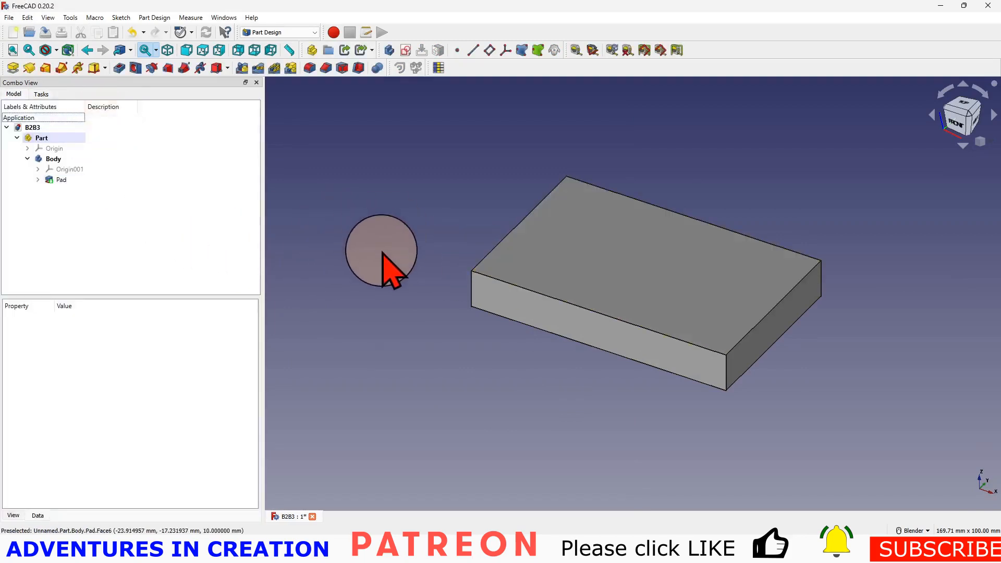
left_click_drag(379, 249, 469, 306)
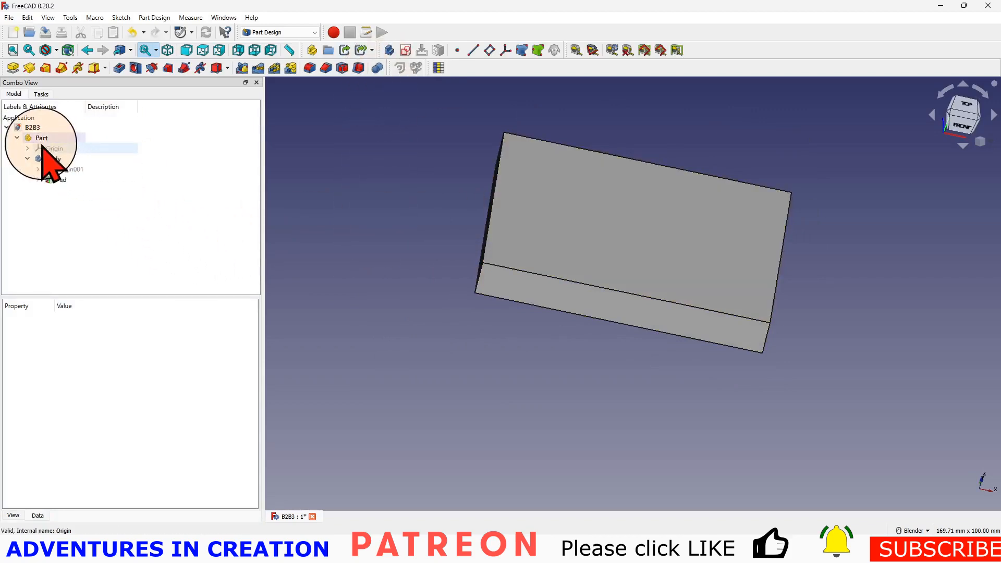
- Create Body001 in the Part and begin a new sketch on its XZ plane
left_click(41, 137)
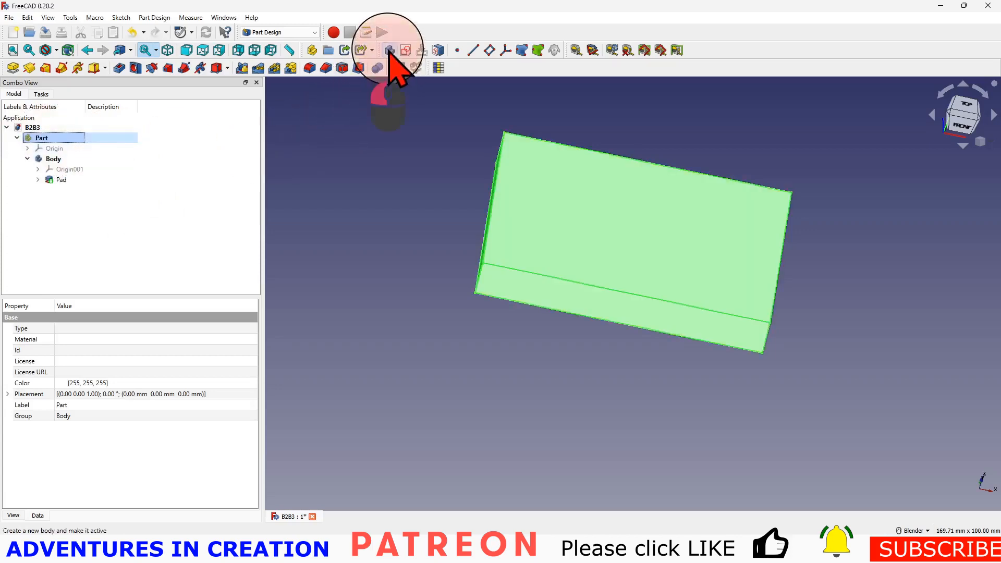
left_click(388, 50)
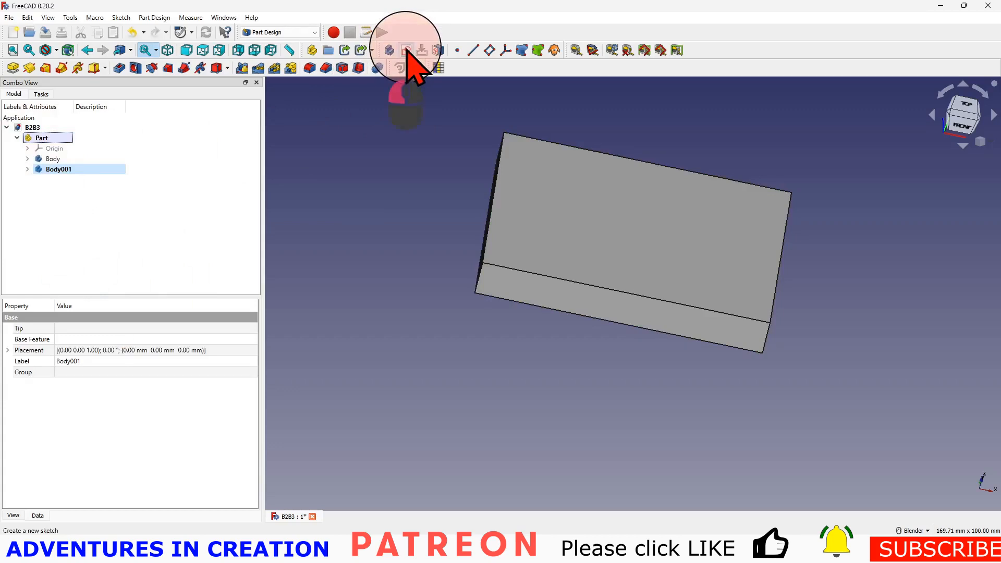
left_click(406, 50)
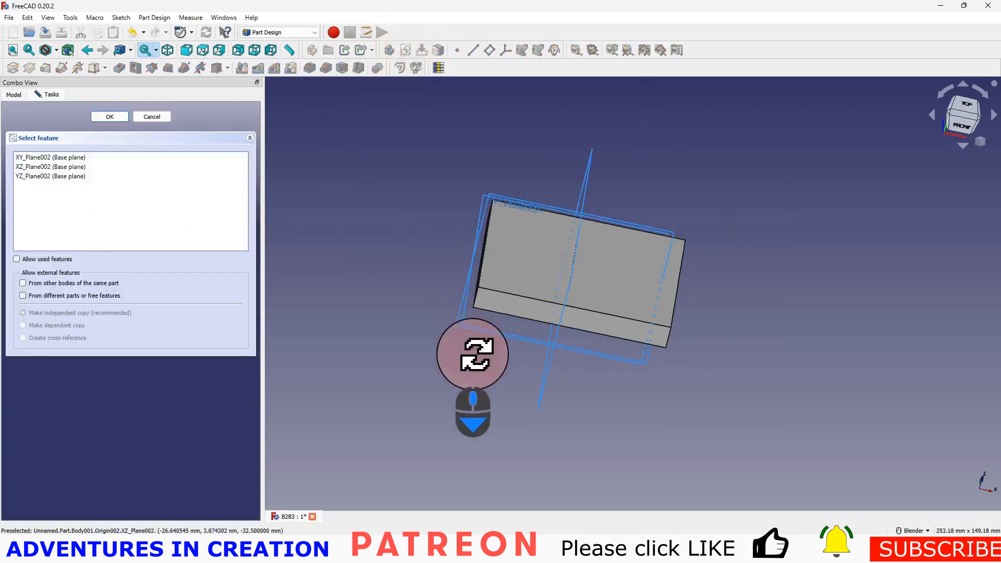
scroll("down", 3)
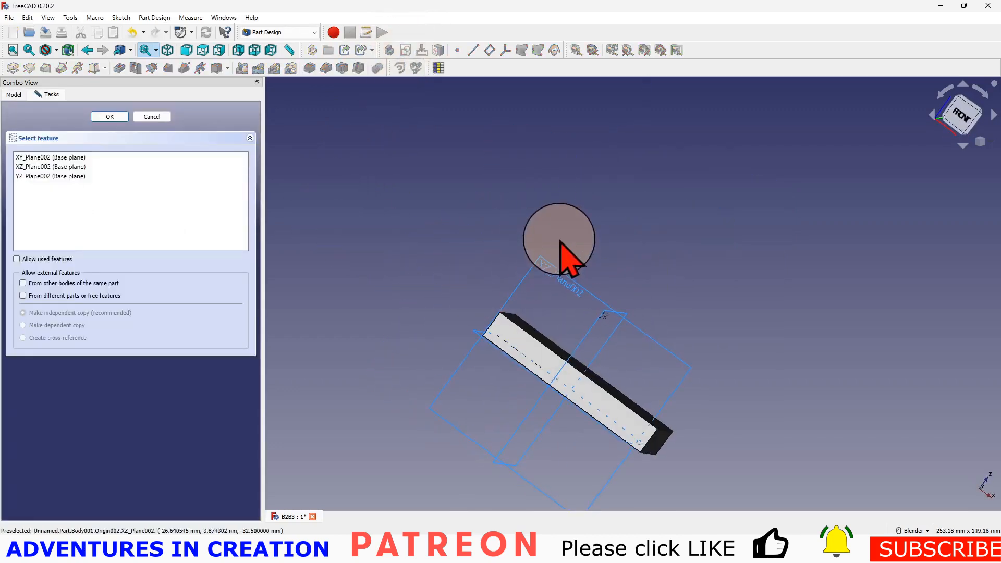
left_click(109, 116)
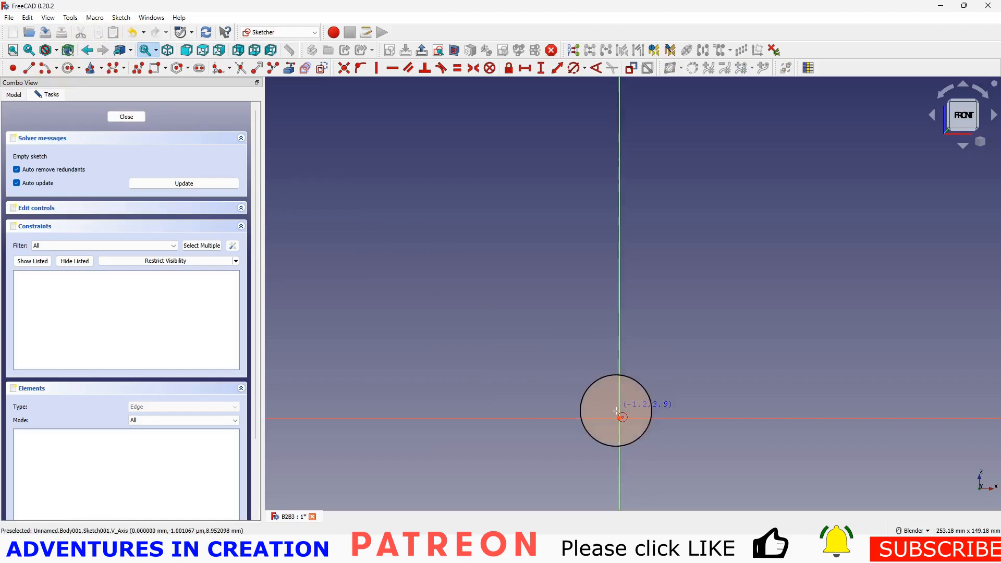
- Draw a circle centred on the origin and pad it 10 mm into a disc crossing the block
left_click_drag(619, 420, 503, 295)
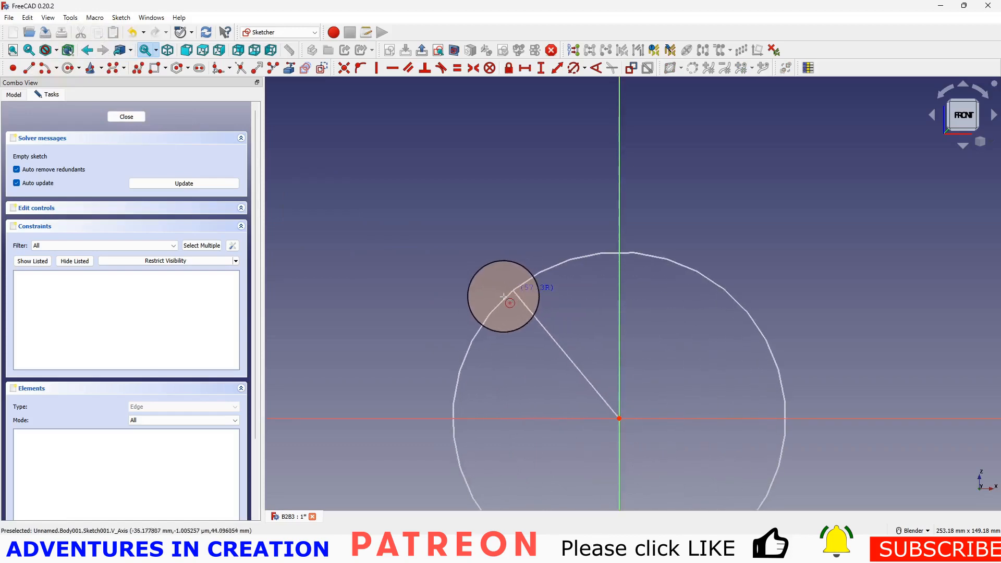
left_click(126, 116)
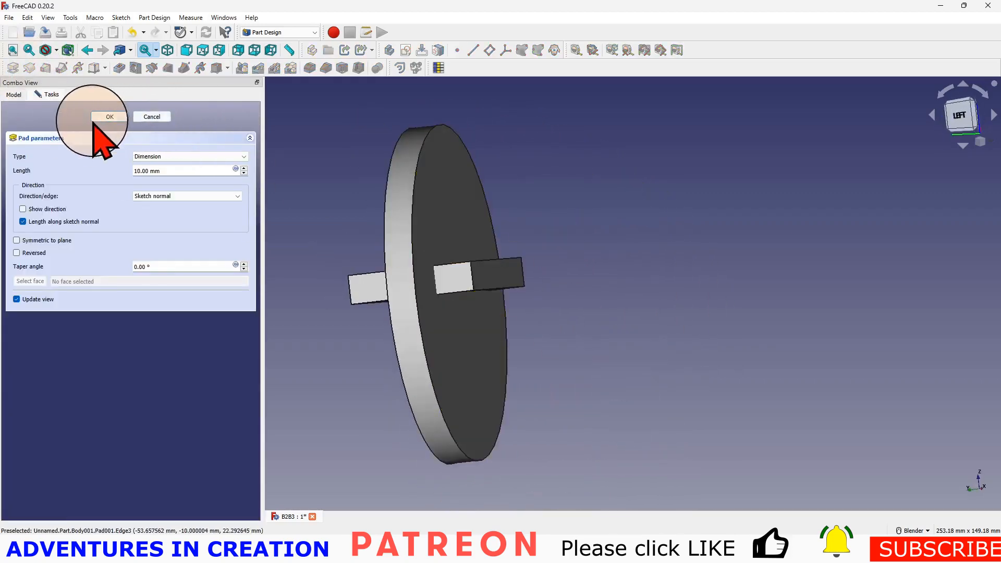
left_click(108, 116)
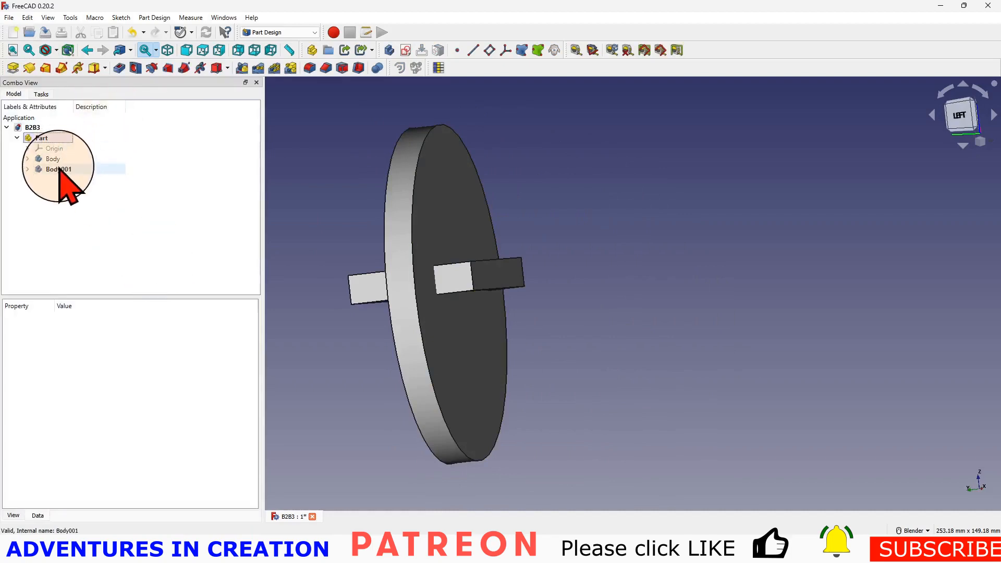
left_click(58, 169)
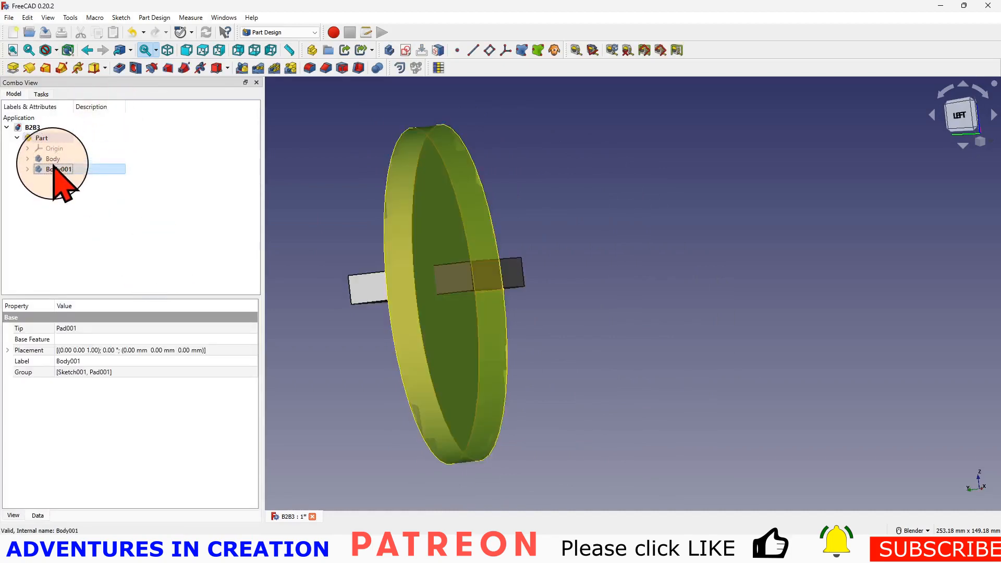
left_click(41, 138)
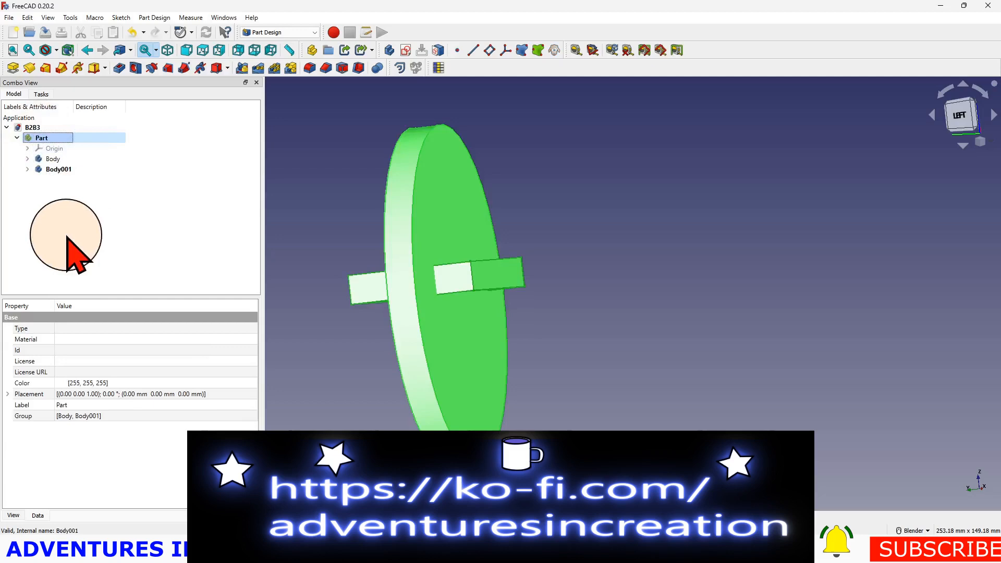
left_click(53, 158)
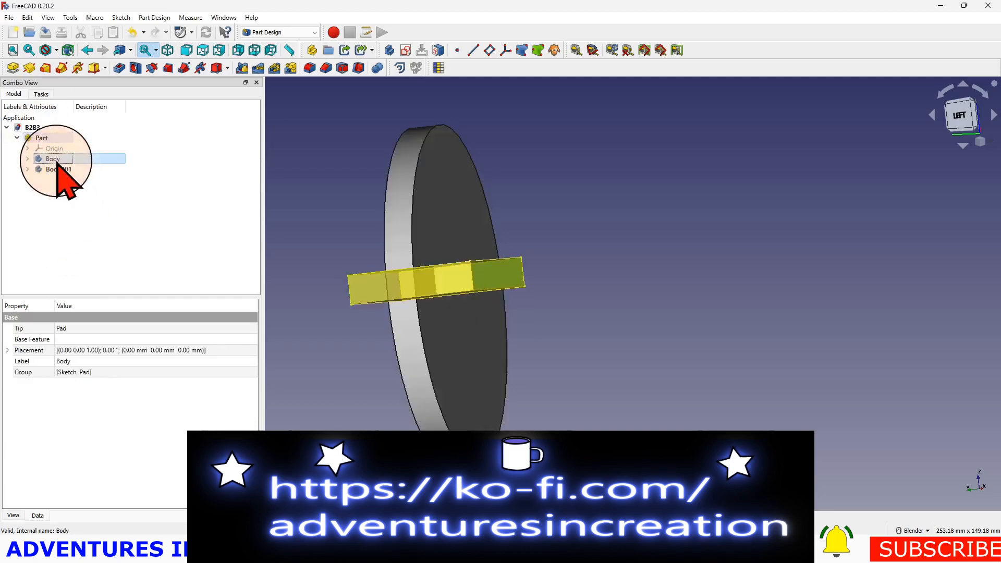
left_click(59, 169)
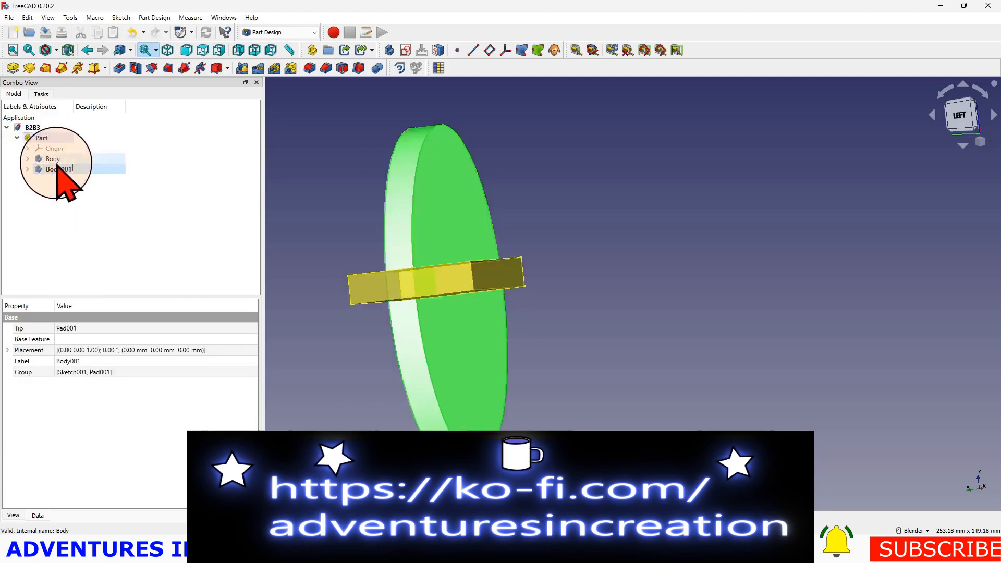
left_click(53, 159)
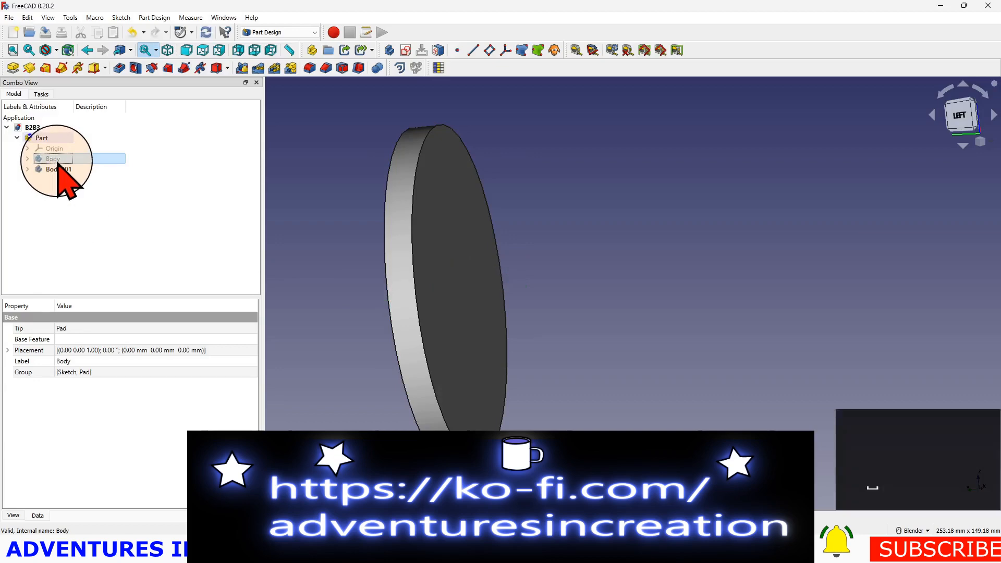
left_click(59, 169)
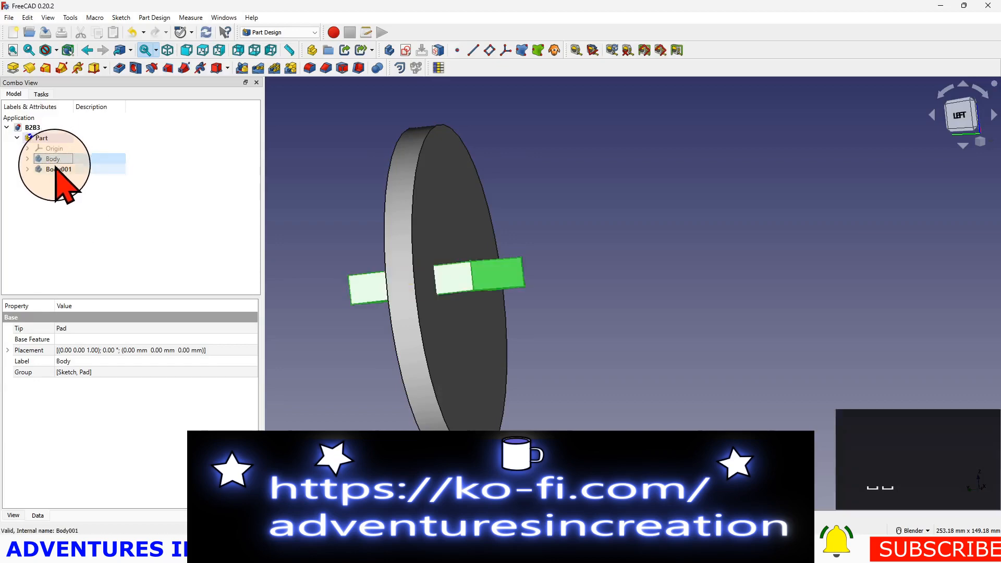
left_click(59, 169)
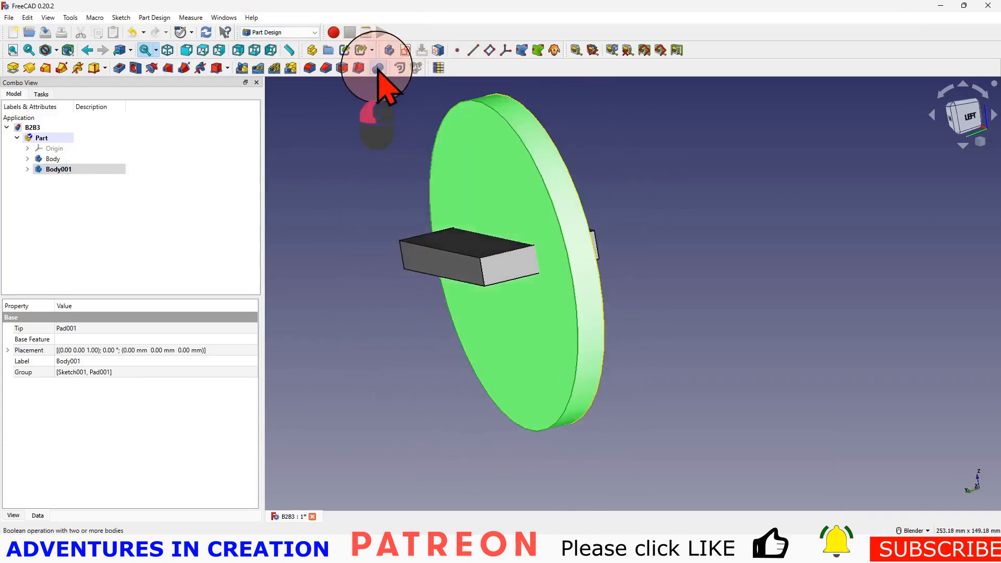
- Create a Boolean fuse on Body001 adding the other body, merging block and disc
left_click(378, 68)
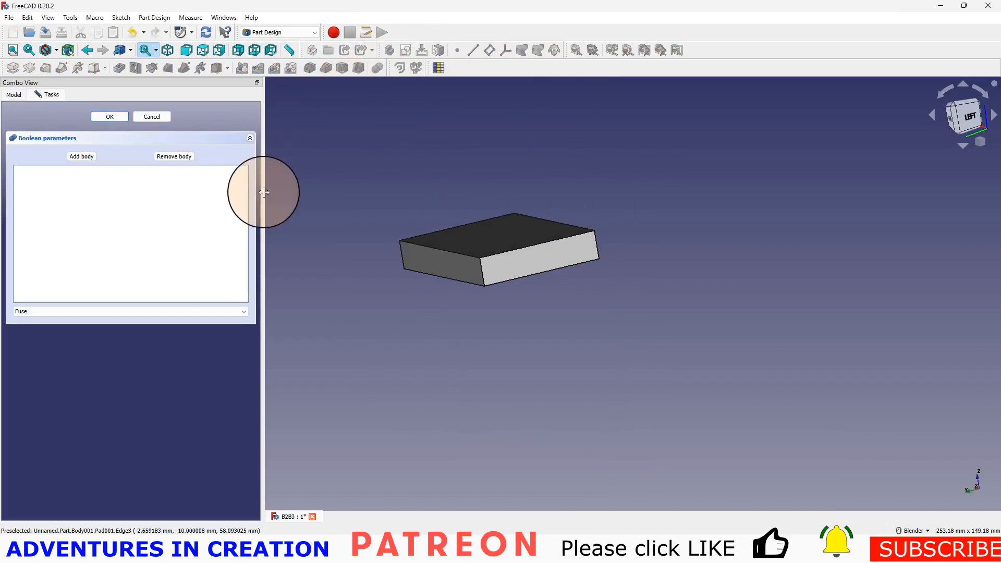
left_click(108, 115)
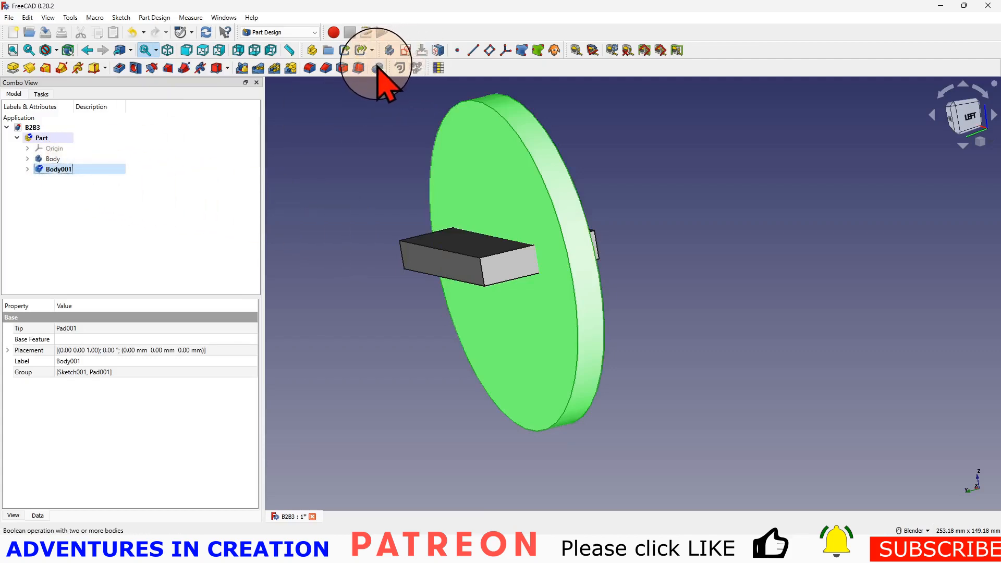
left_click(377, 67)
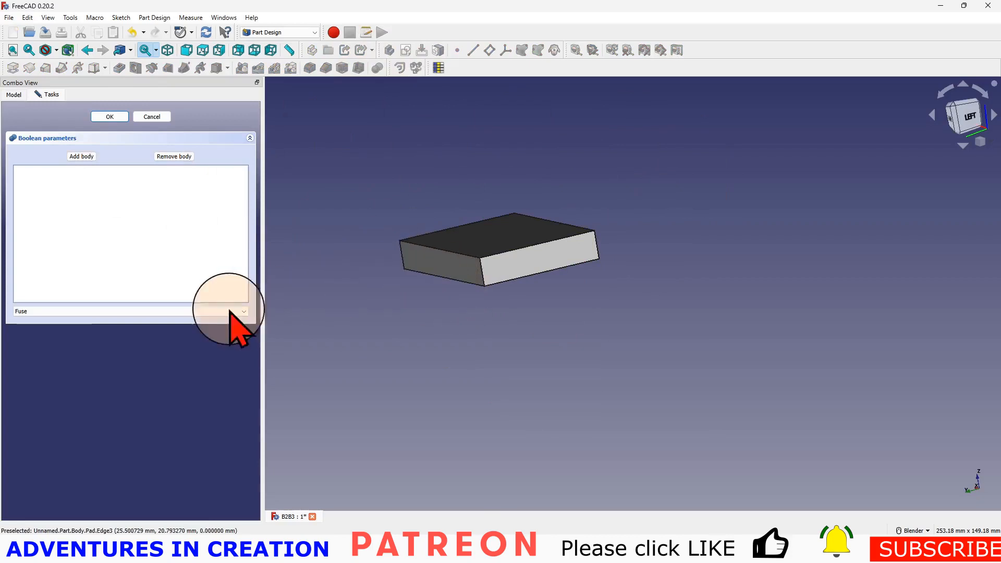
mouse_move(542, 280)
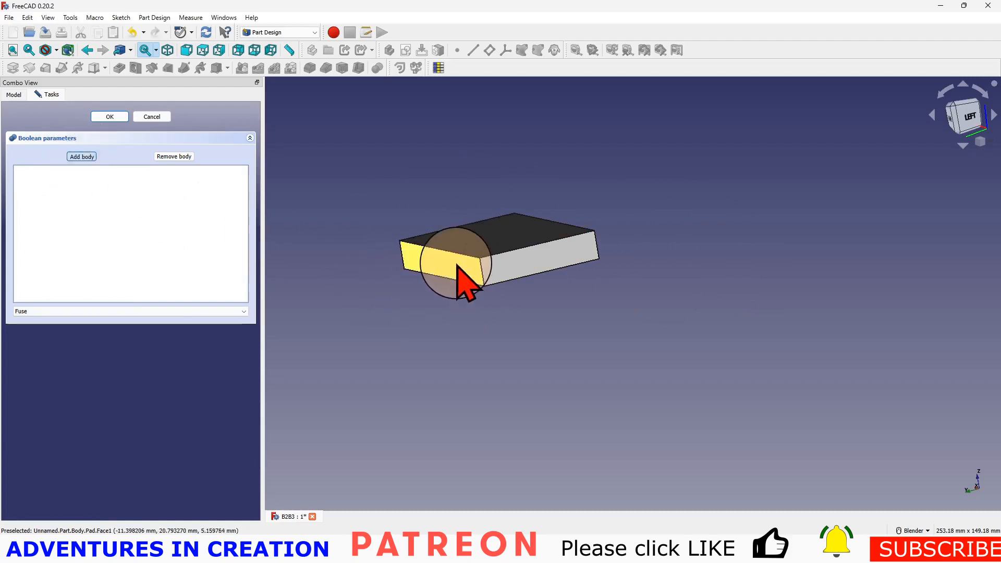
left_click(82, 157)
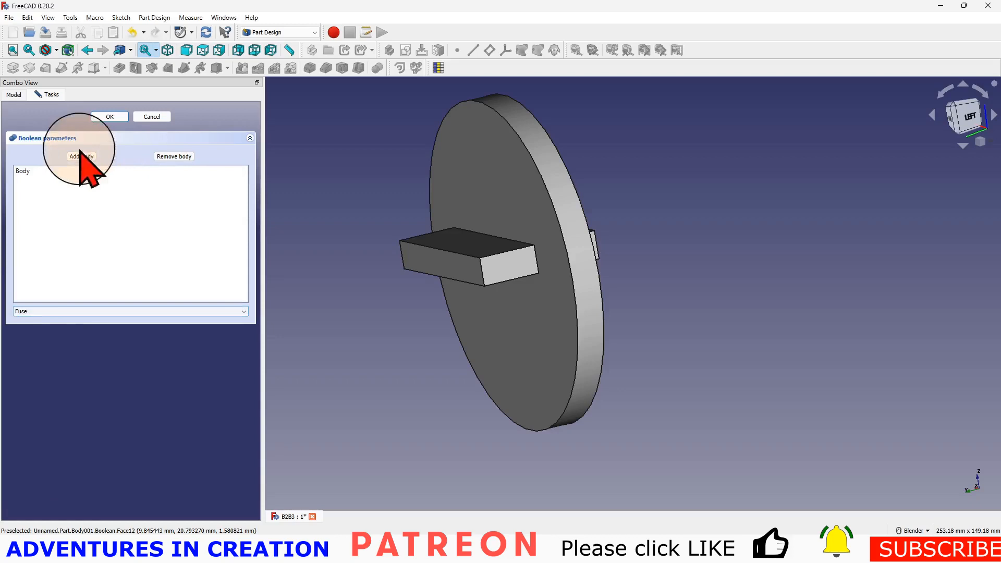
mouse_move(214, 357)
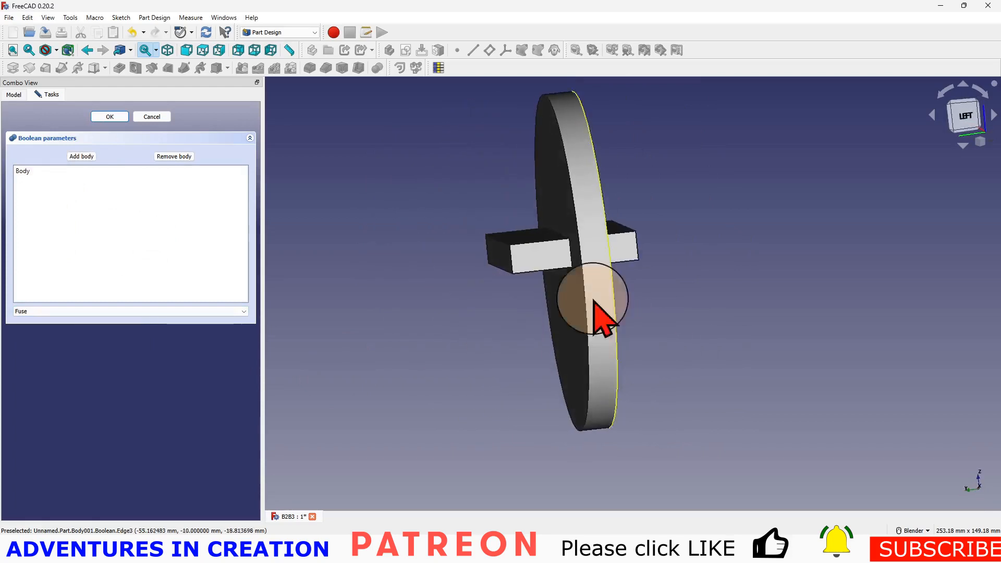
left_click(108, 116)
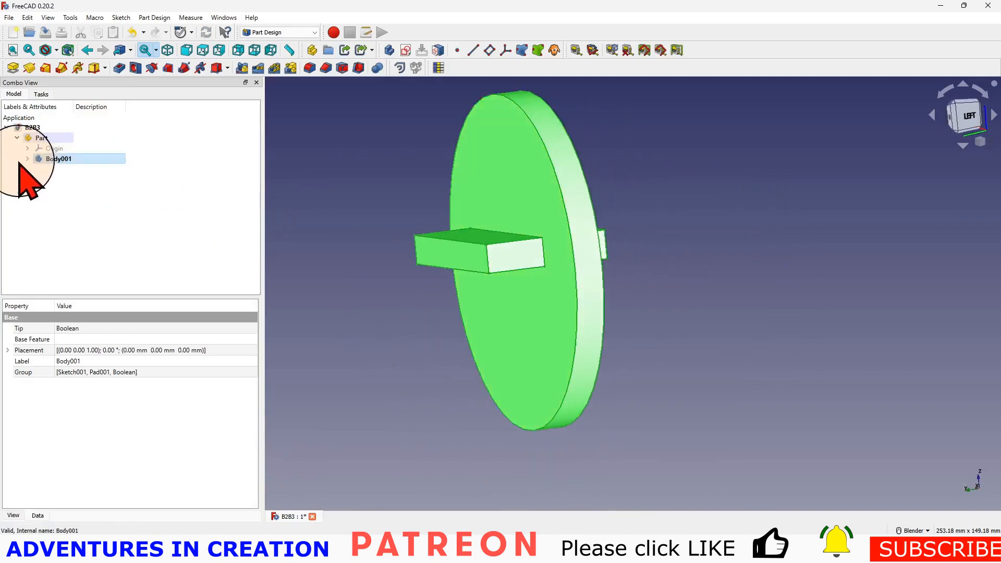
- Edit Body001's Boolean to Cut so the block leaves a rectangular slot through the disc
left_click(28, 158)
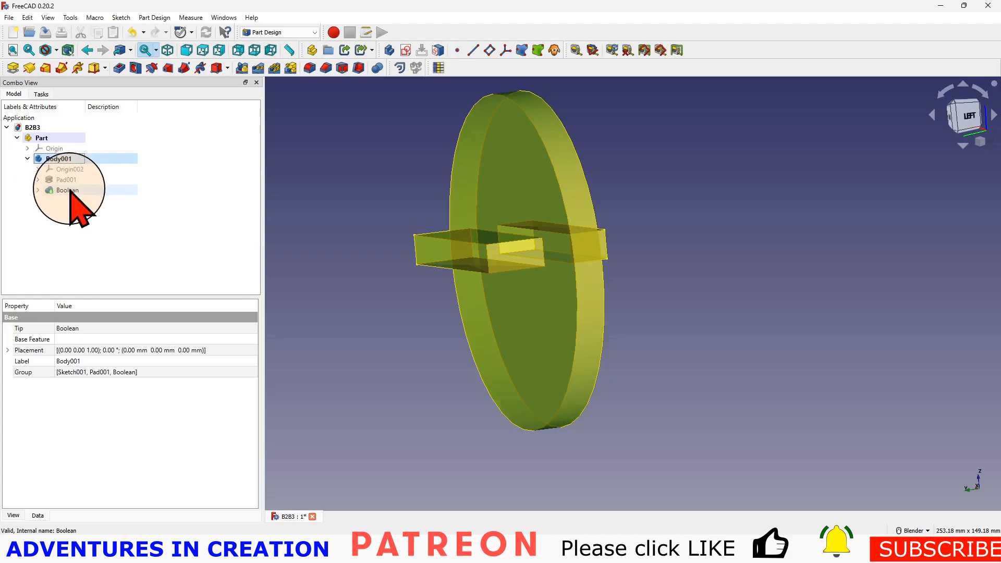
double_click(67, 189)
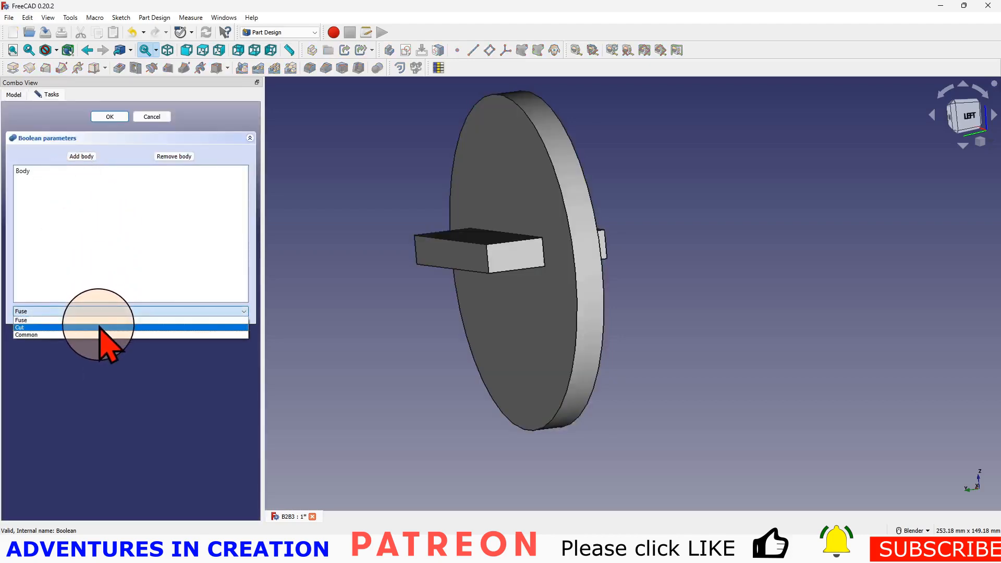
left_click(20, 327)
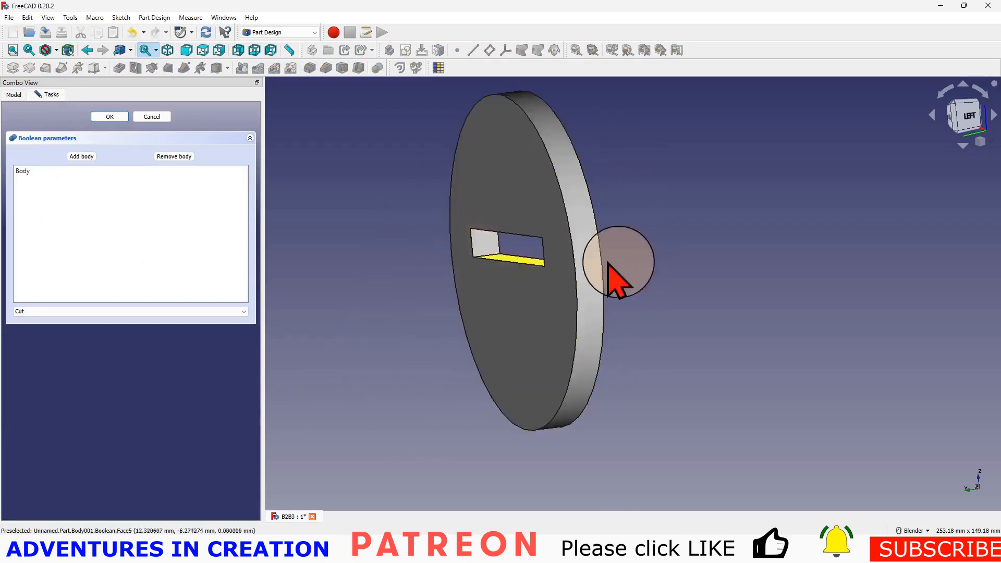
left_click_drag(616, 262, 533, 301)
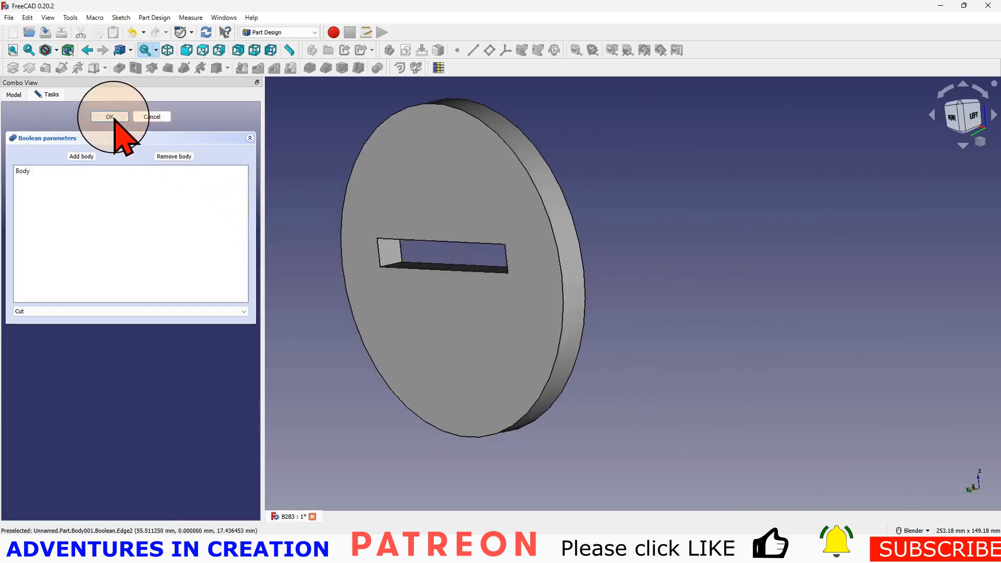
left_click(108, 116)
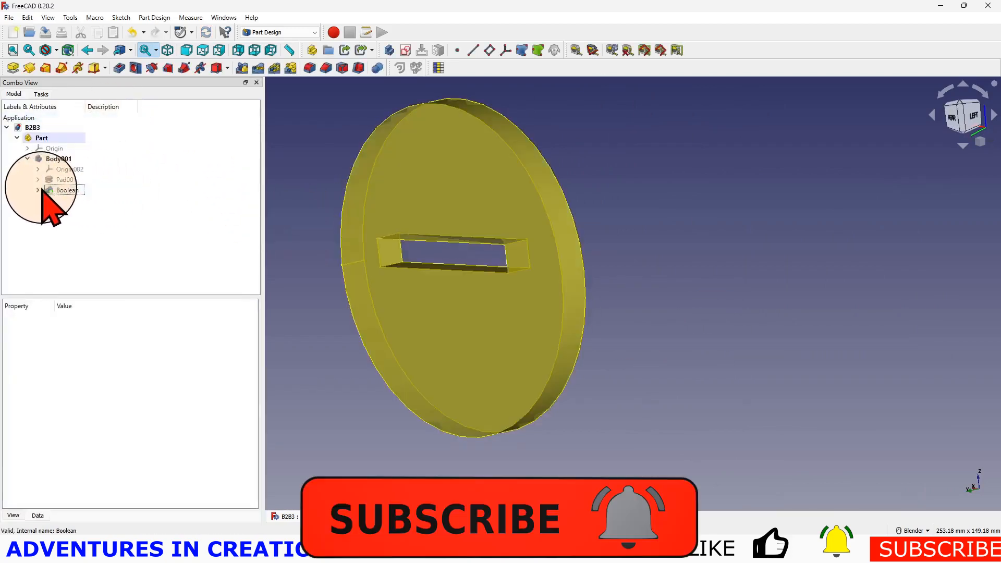
left_click(58, 159)
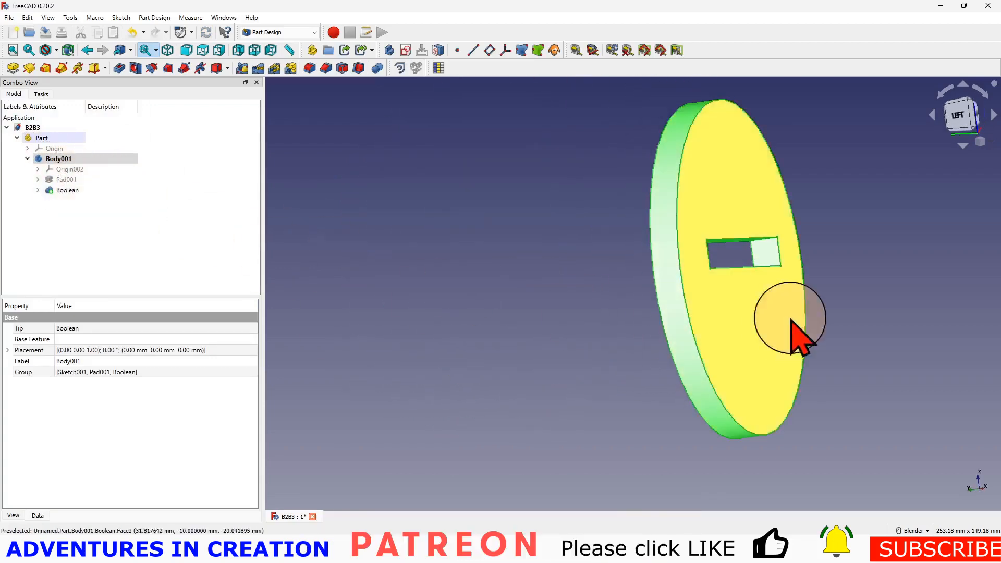
- Edit the Boolean to Common, compare Fuse and Cut previews, and leave it on Common
left_click(67, 189)
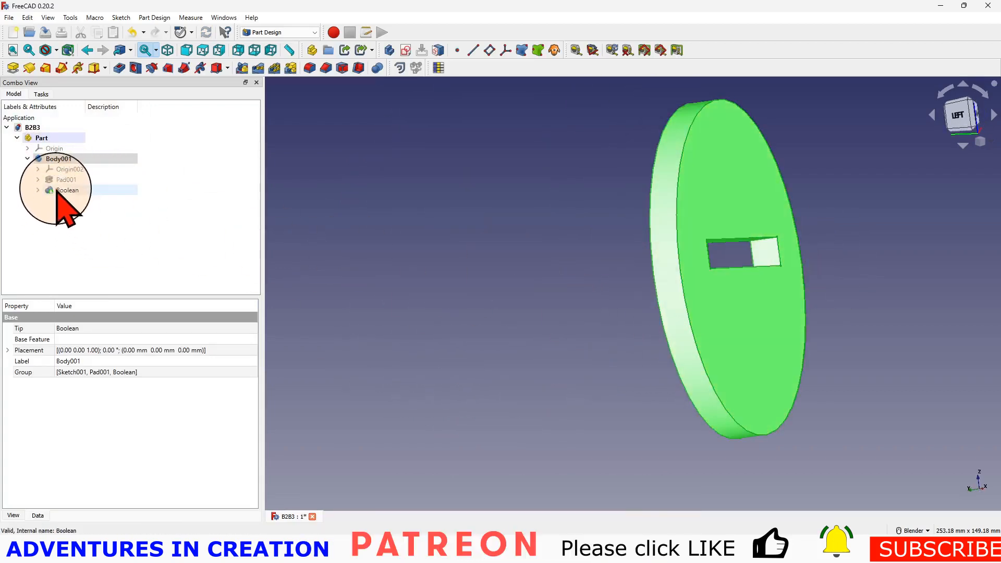
double_click(67, 190)
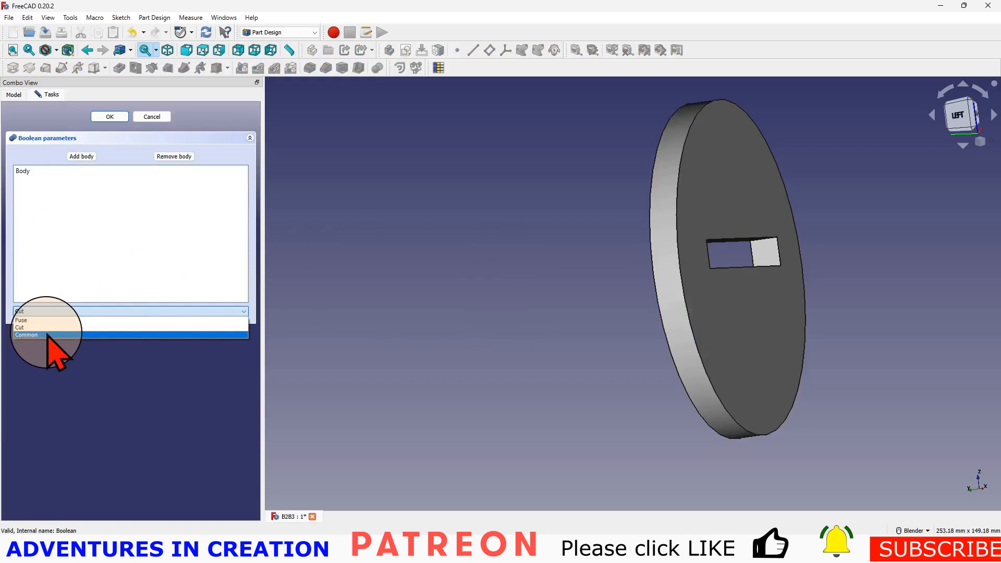
left_click(26, 334)
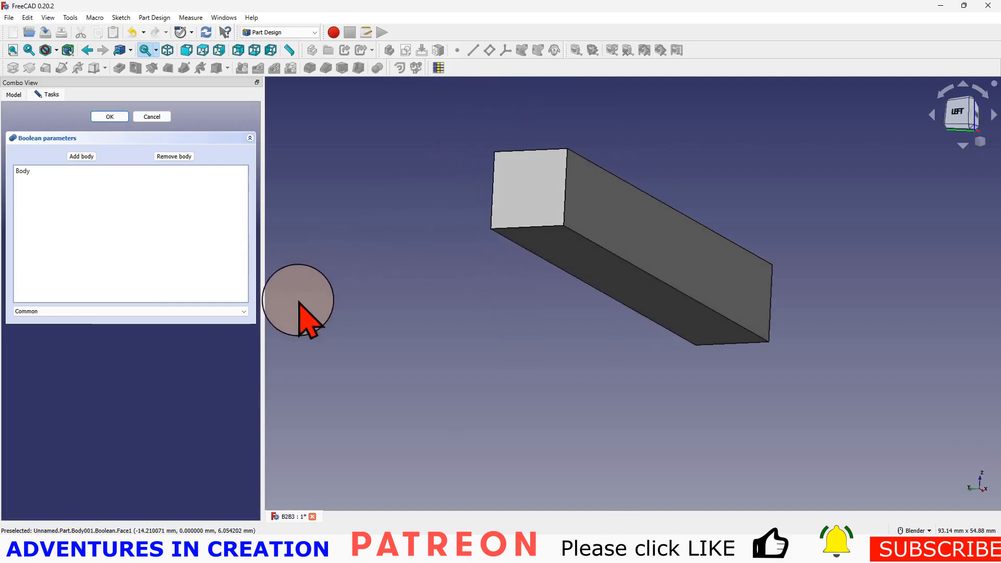
left_click(243, 312)
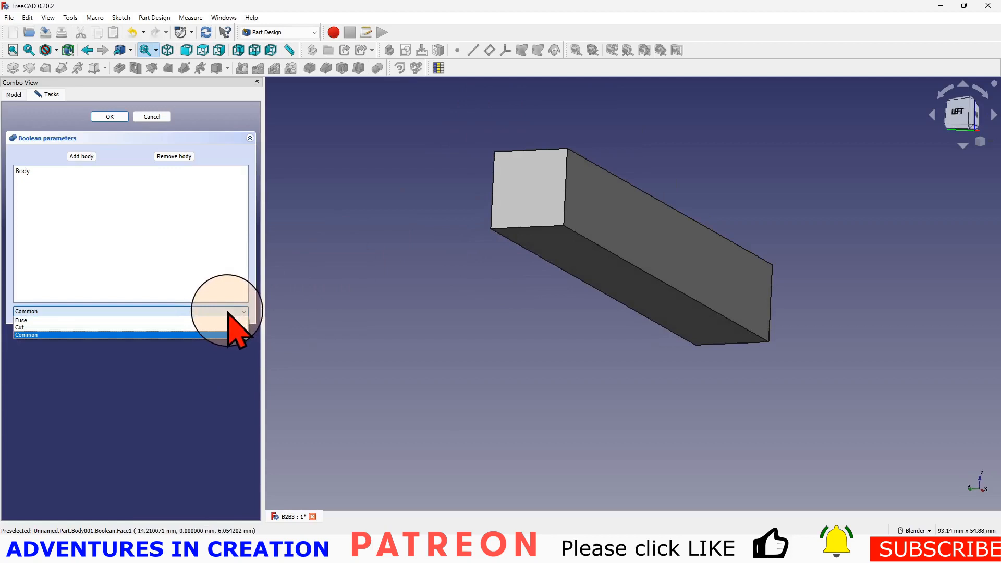
left_click(21, 320)
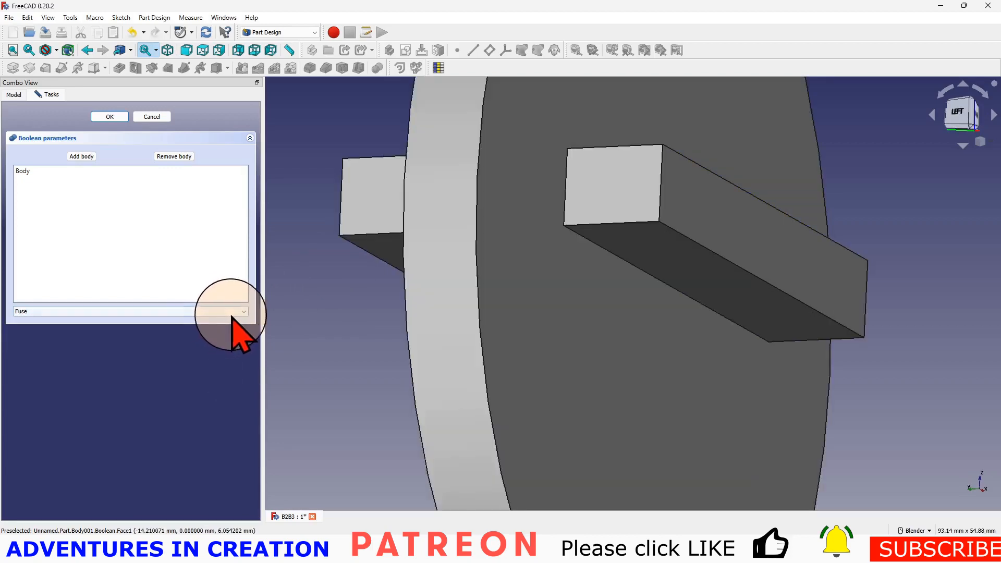
left_click(128, 311)
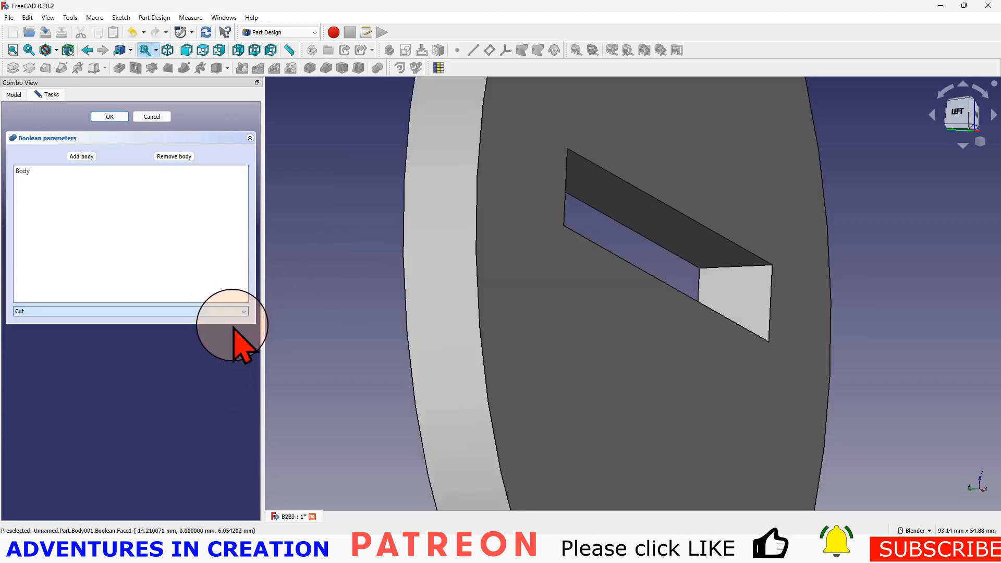
left_click(128, 312)
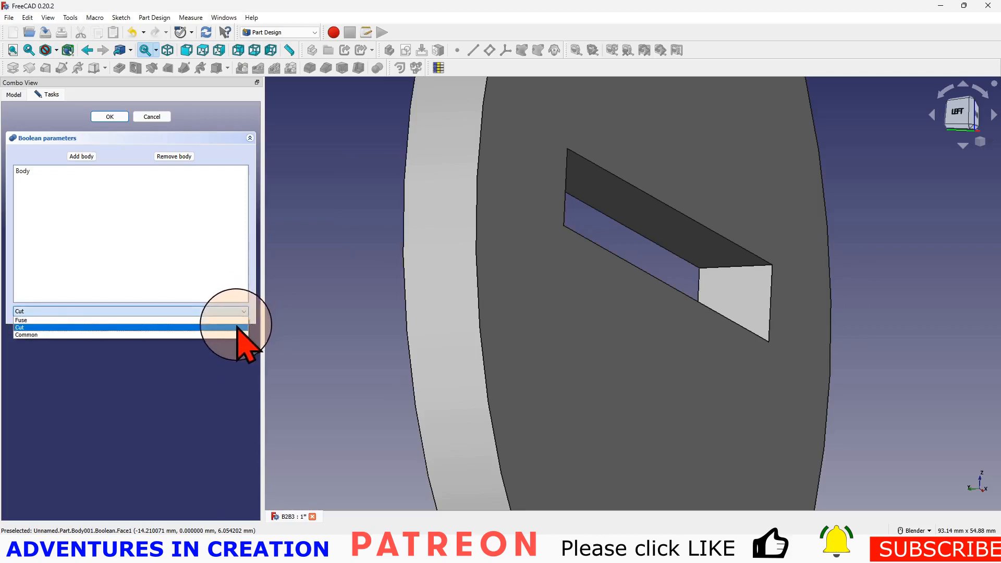
left_click(27, 335)
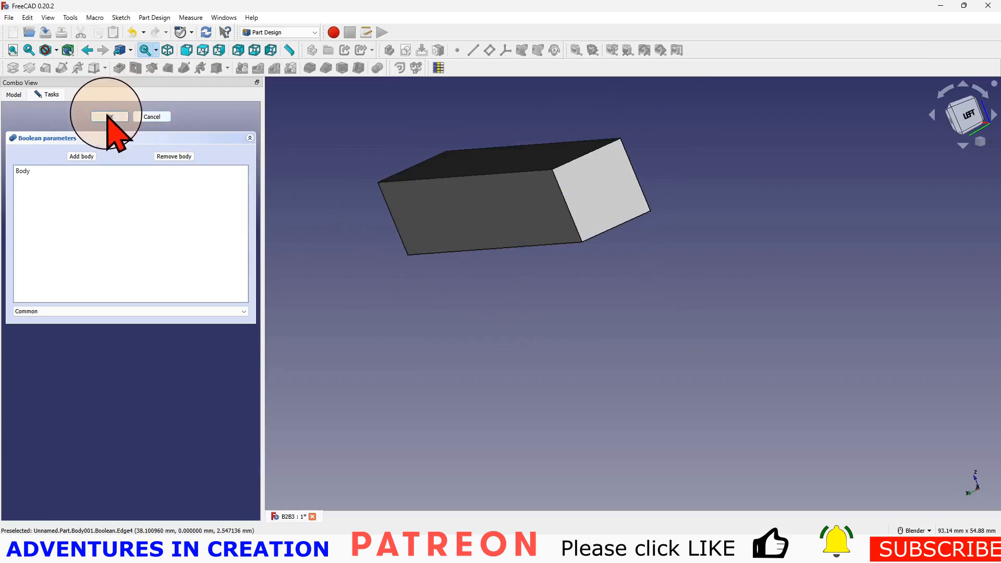
- Confirm the Common Boolean and inspect its inputs in the tree and the final block
left_click(108, 116)
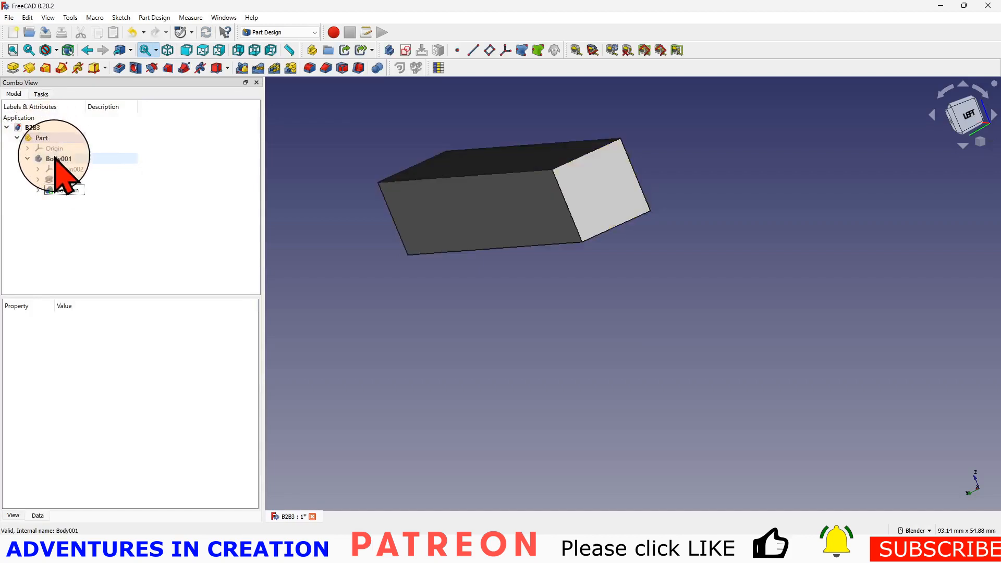
left_click(54, 148)
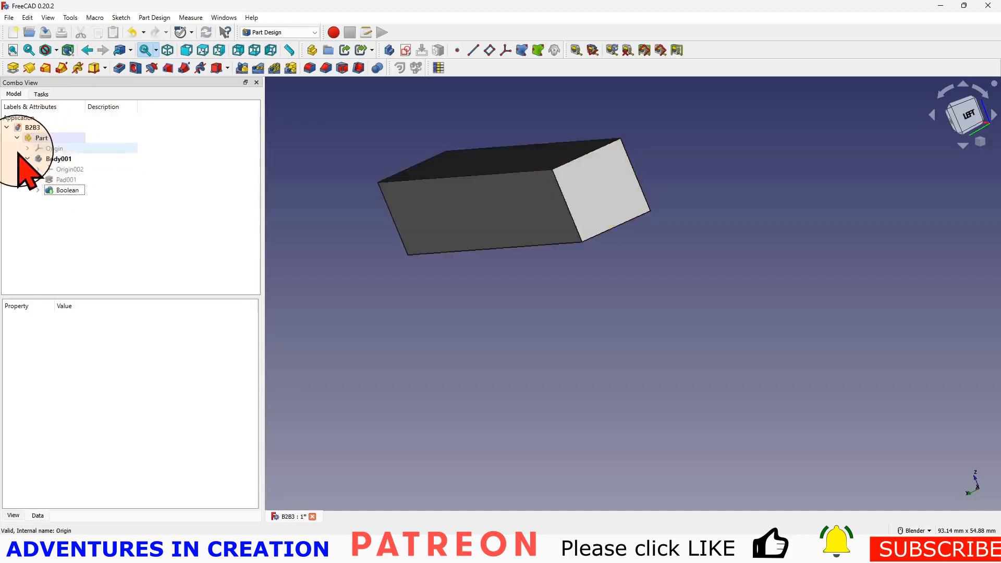
left_click(67, 190)
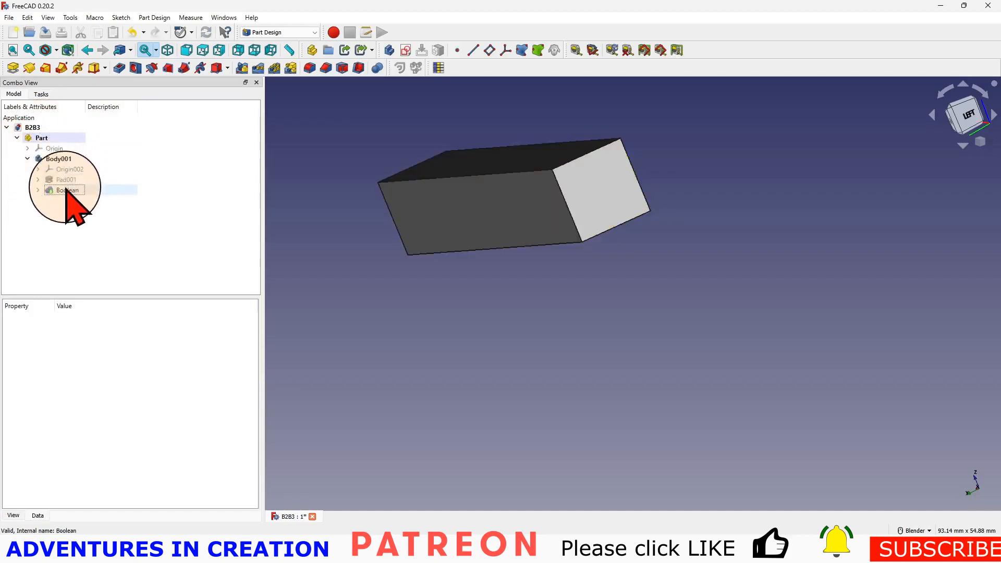
left_click(66, 190)
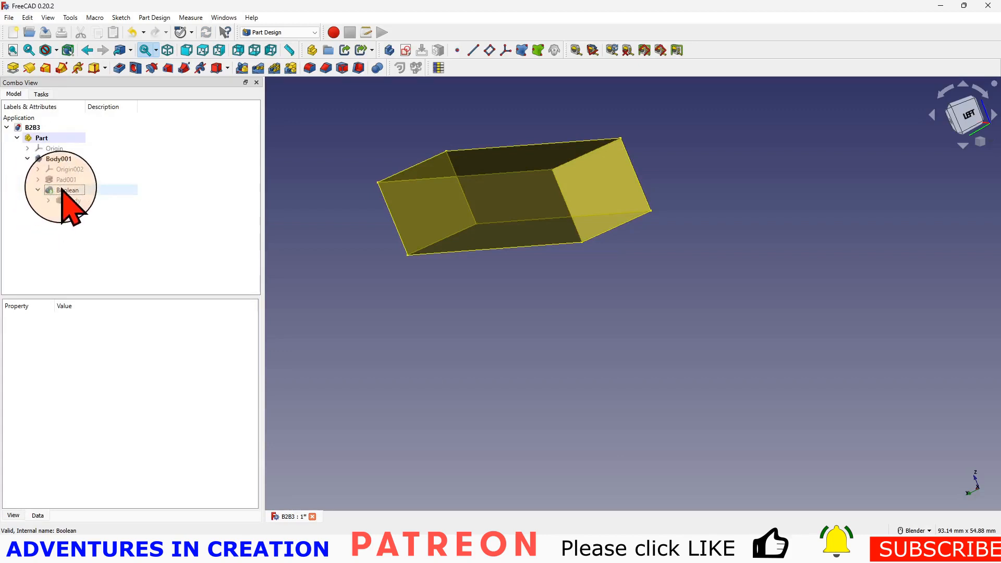
left_click(67, 190)
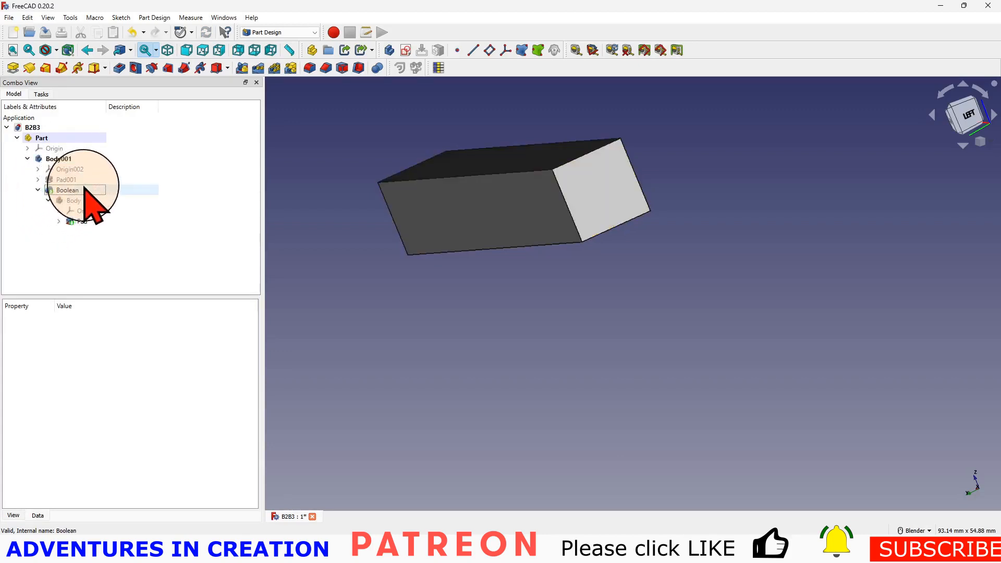
left_click(66, 190)
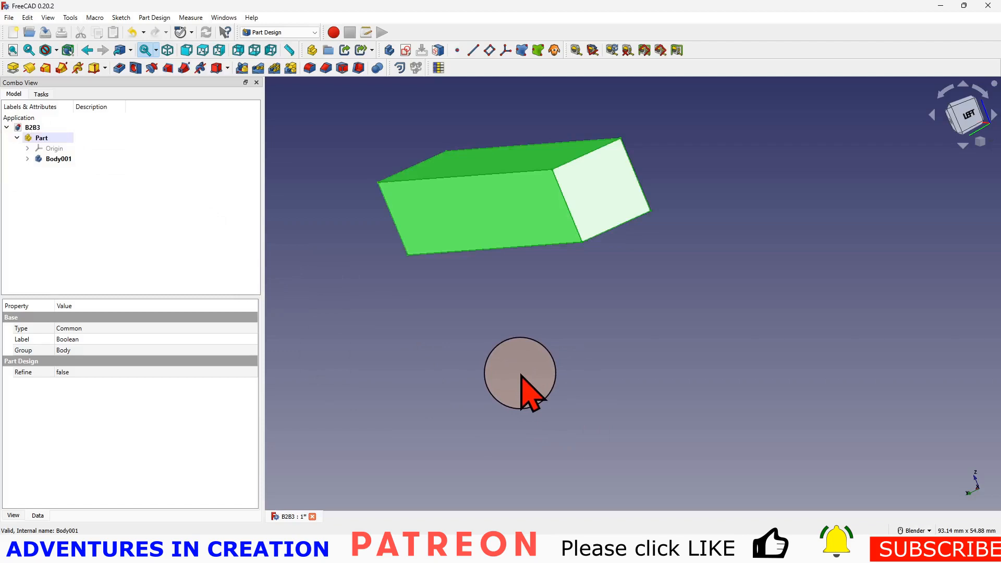
mouse_move(523, 389)
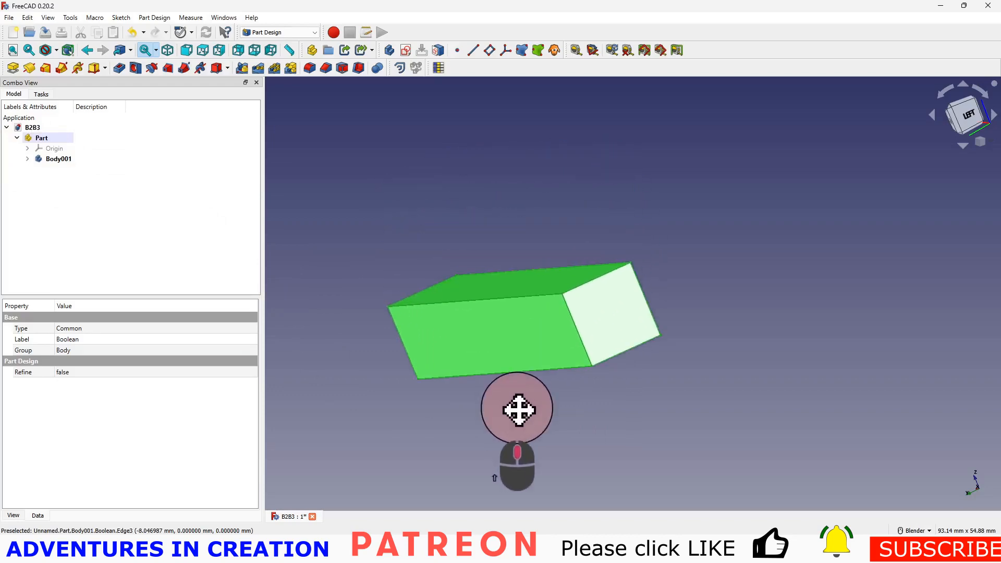
left_click_drag(517, 408, 497, 381)
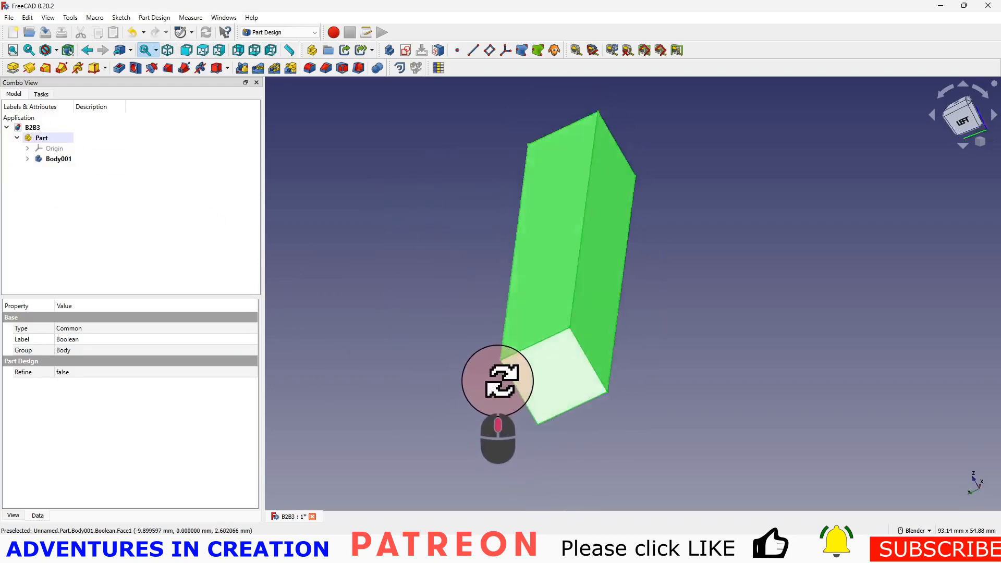